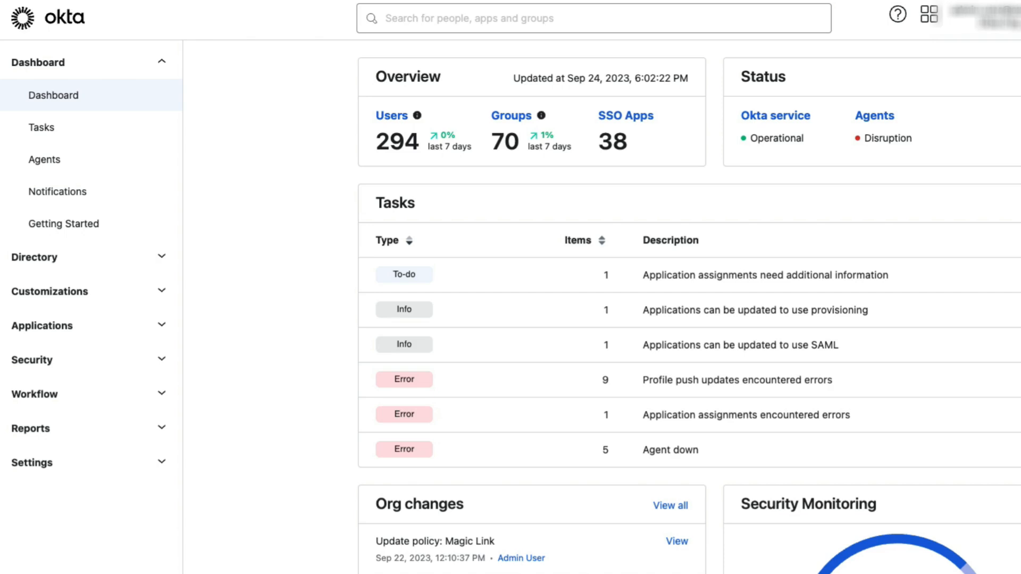
mouse_move(34, 394)
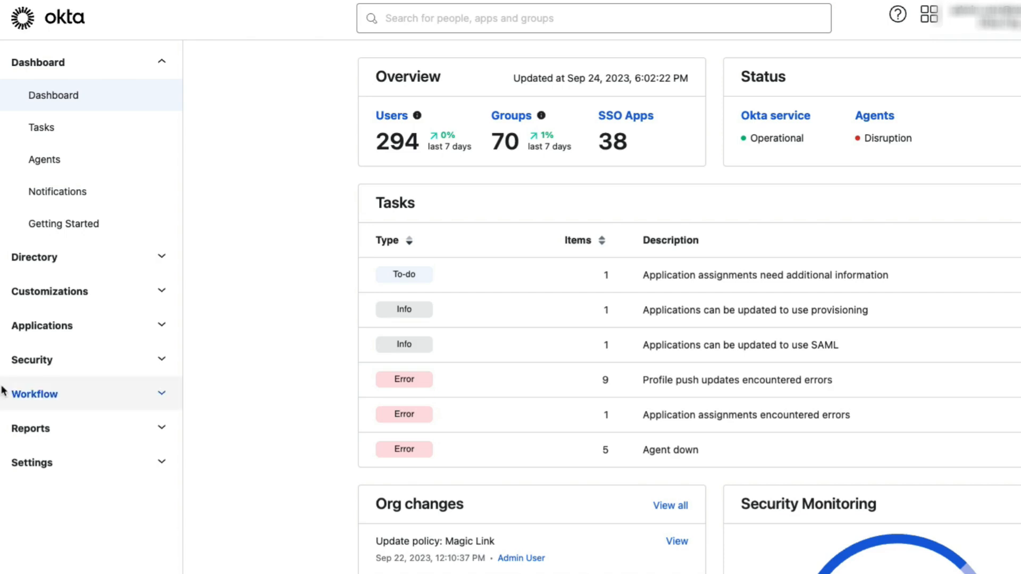
mouse_move(184, 278)
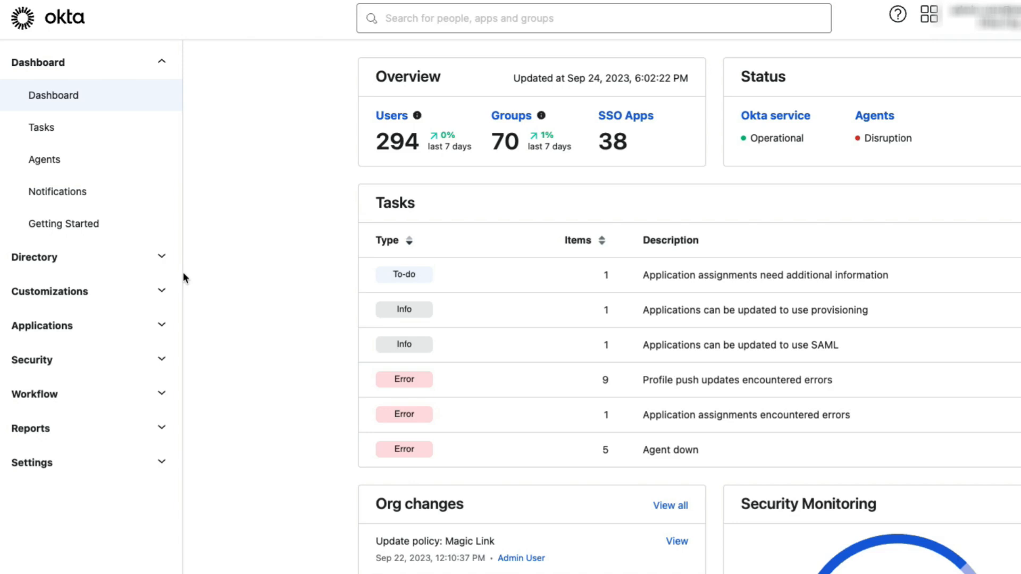
mouse_move(448, 104)
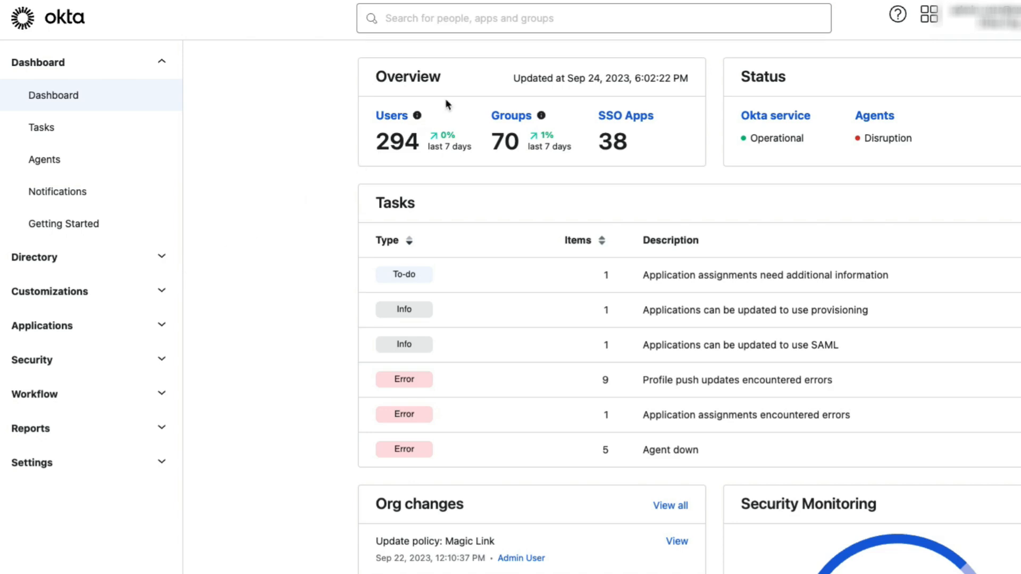
mouse_move(471, 44)
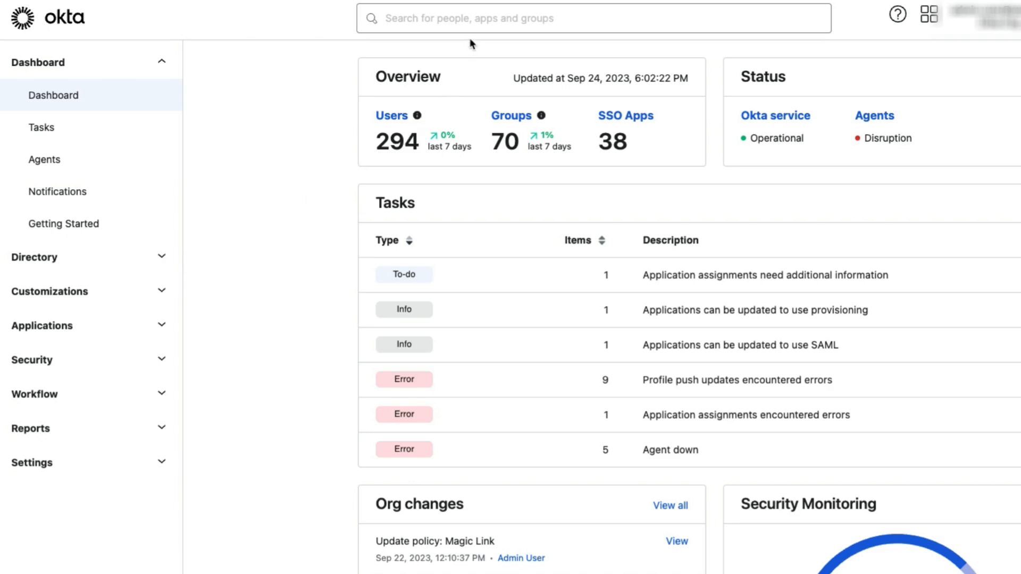
text(example)
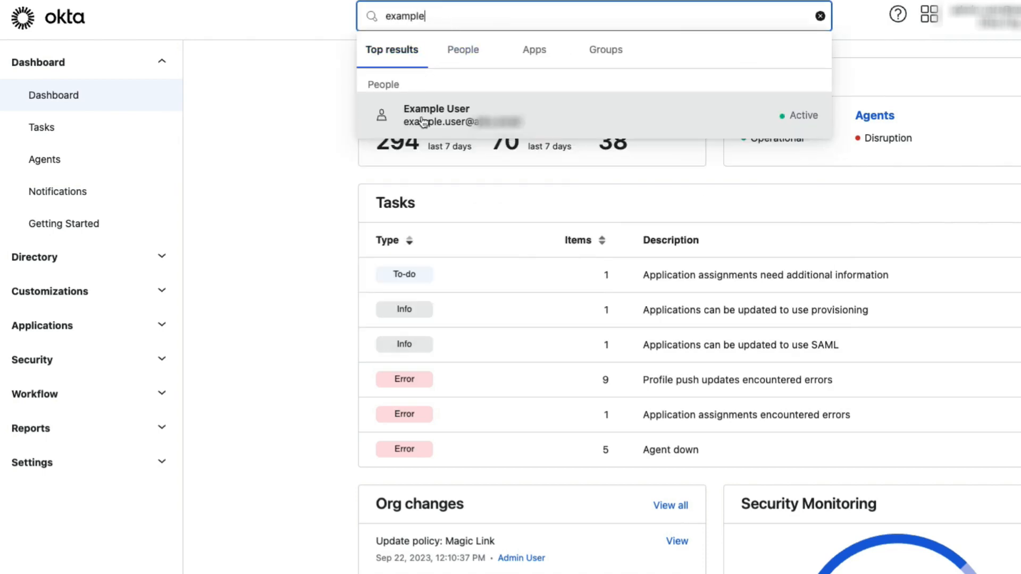
click(438, 115)
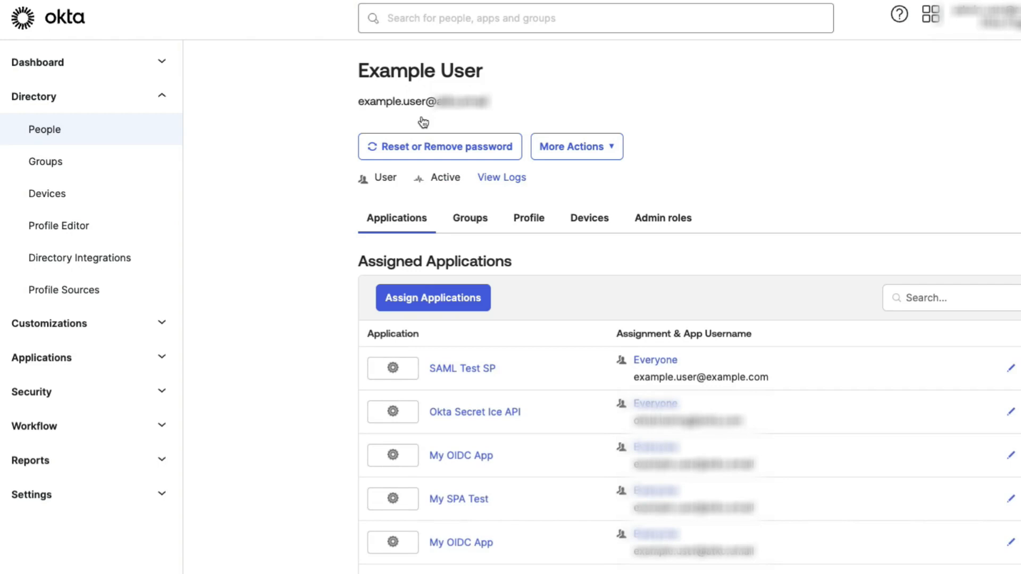
mouse_move(575, 147)
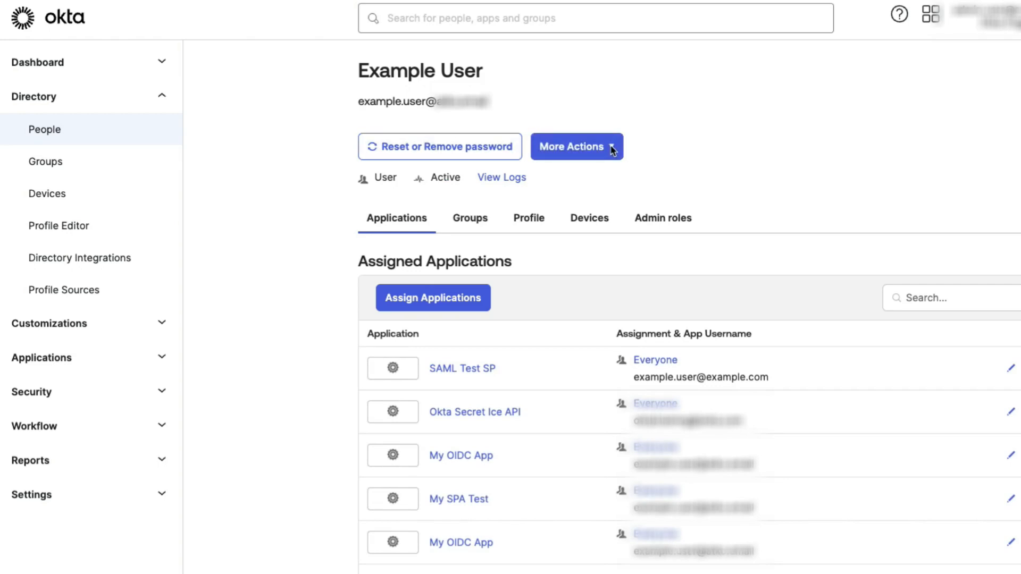
Use More Actions > Clear User Sessions and confirm Clear Sessions & Revoke Tokens for Example User.
click(576, 146)
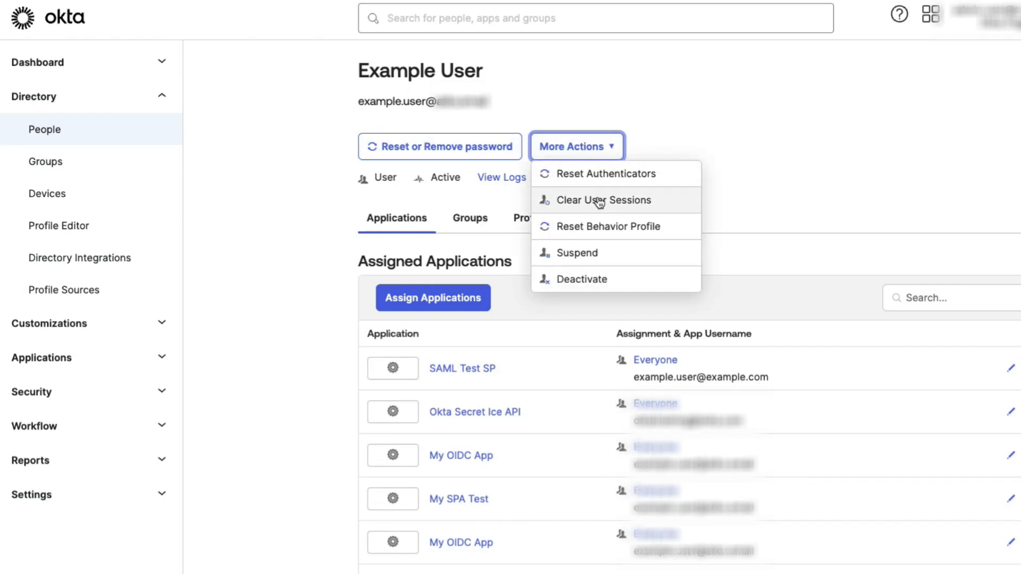
click(606, 200)
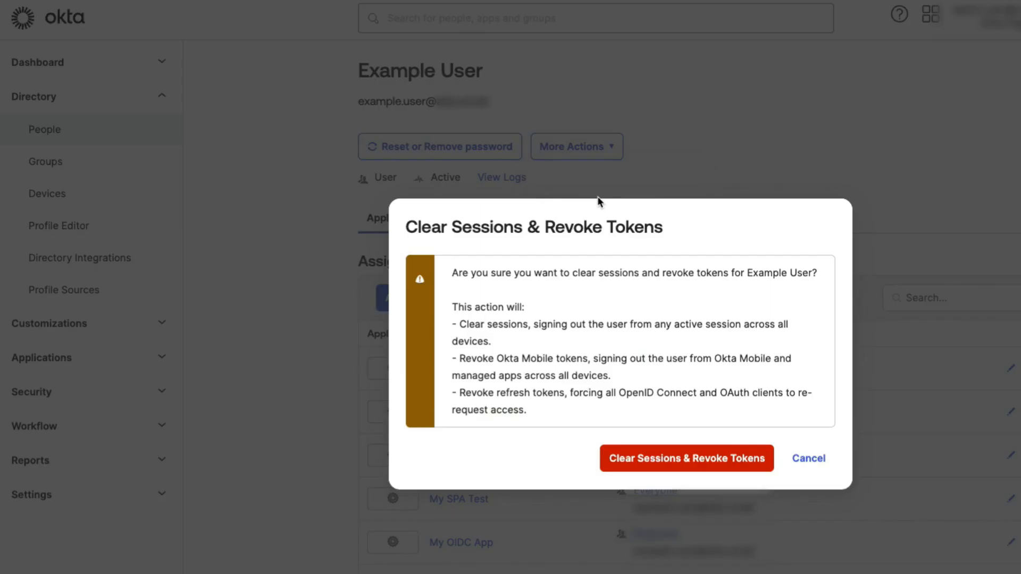
mouse_move(627, 211)
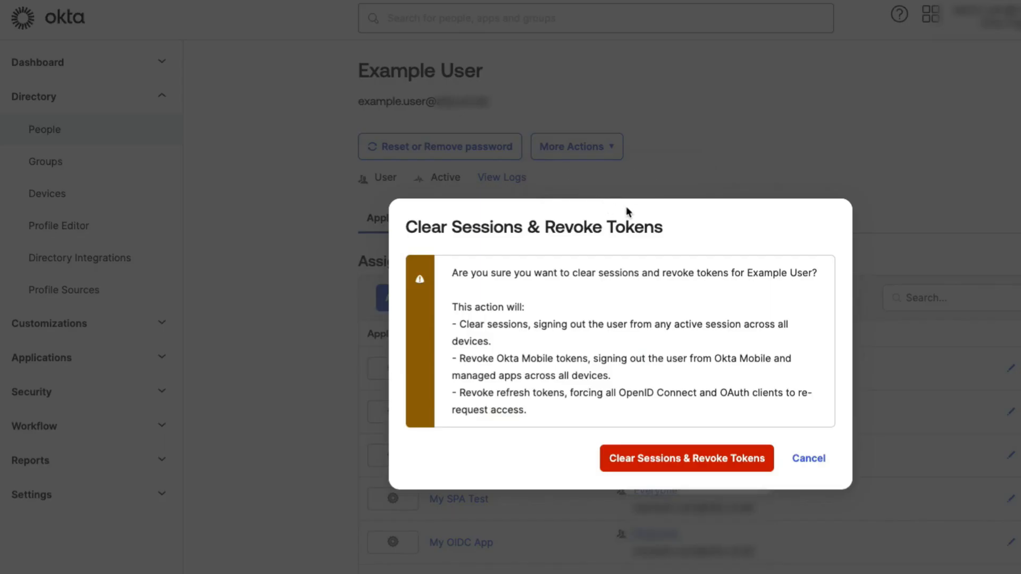
mouse_move(752, 458)
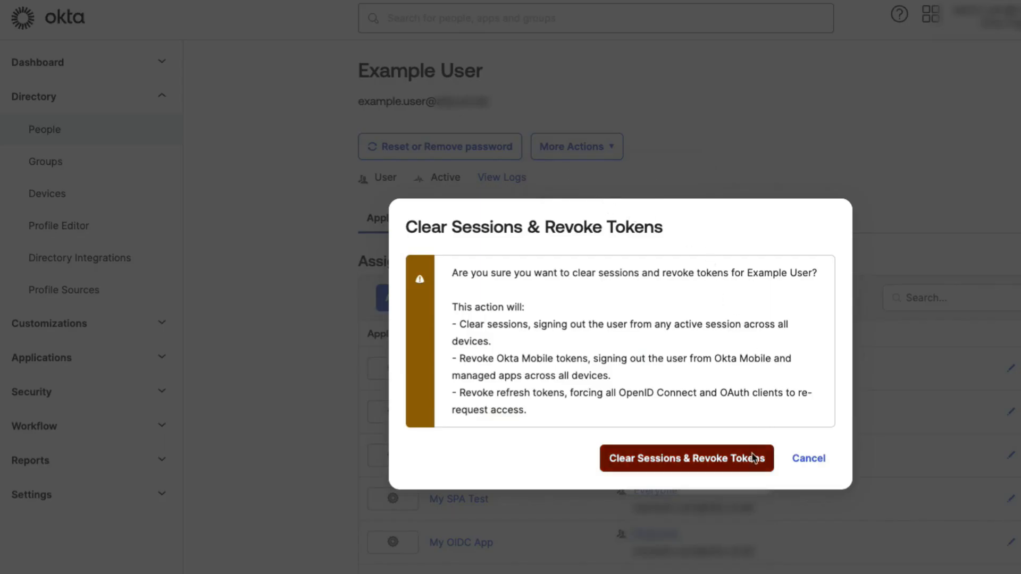
click(686, 458)
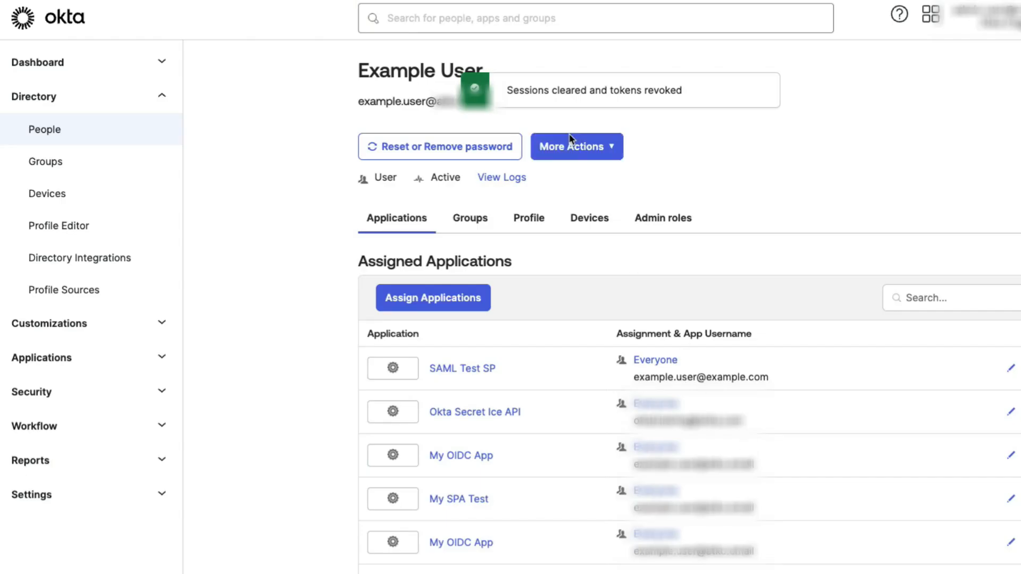
mouse_move(569, 109)
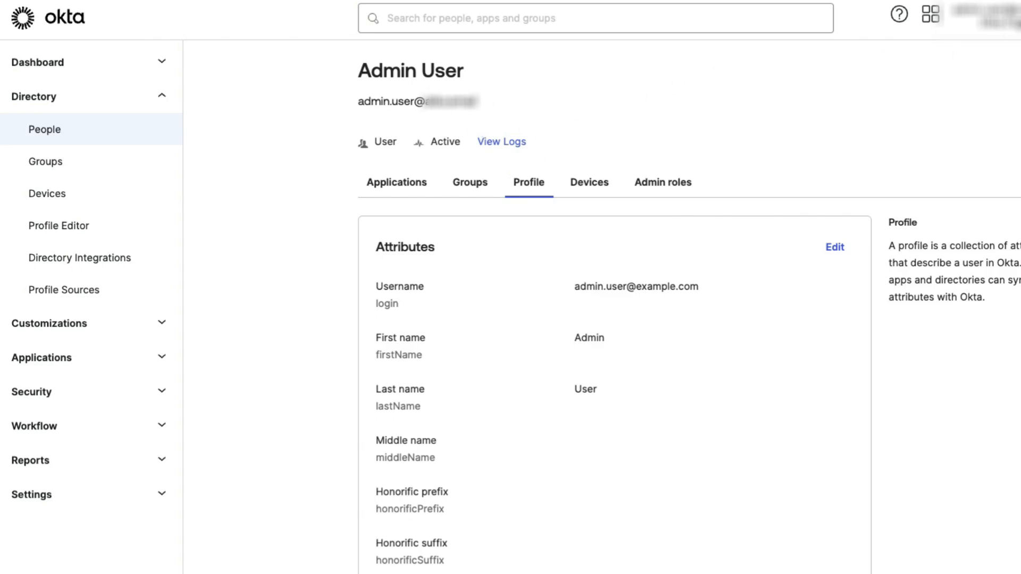
mouse_move(555, 287)
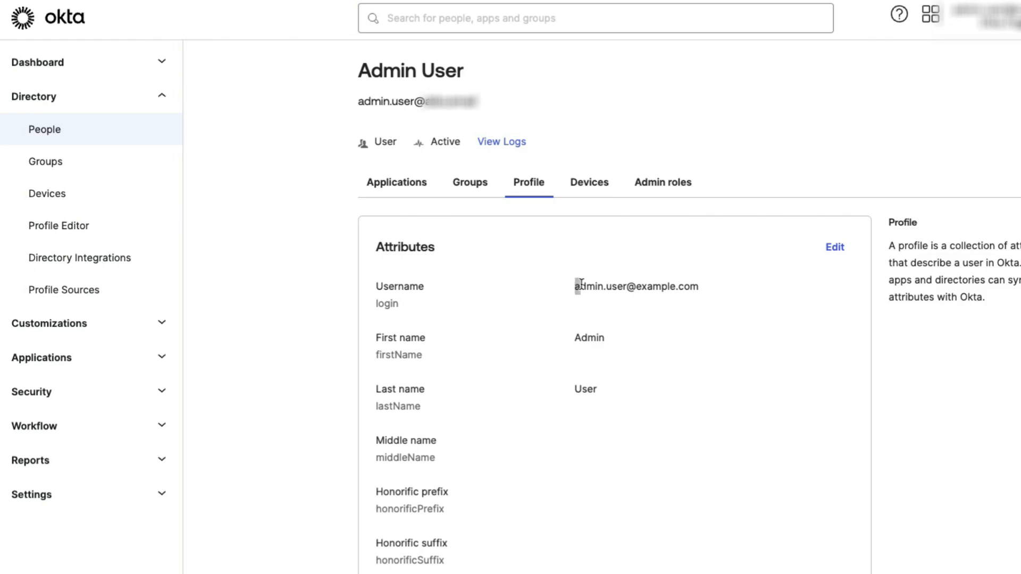
Select the username value on Admin User's Profile tab.
double_click(636, 287)
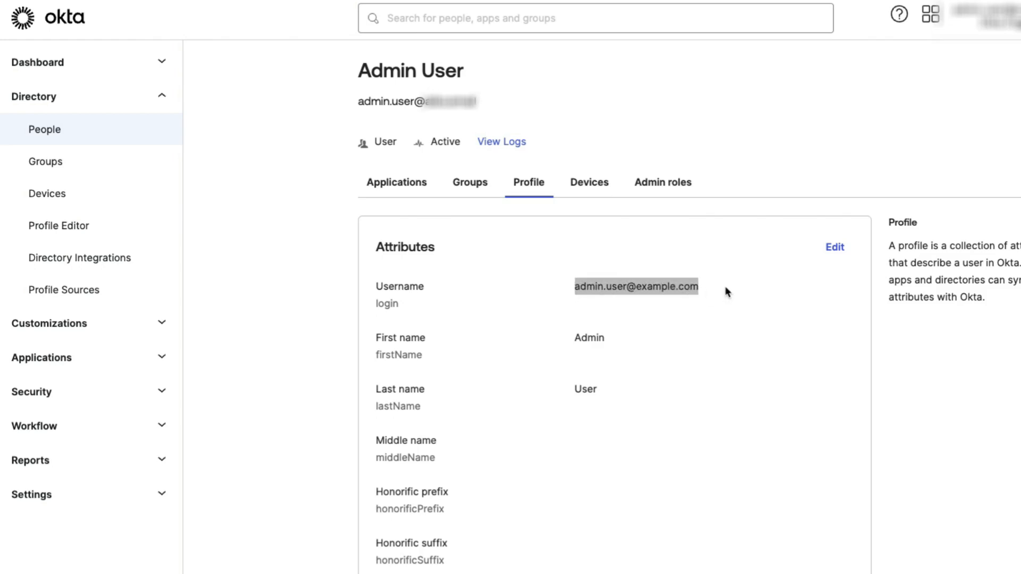
mouse_move(704, 235)
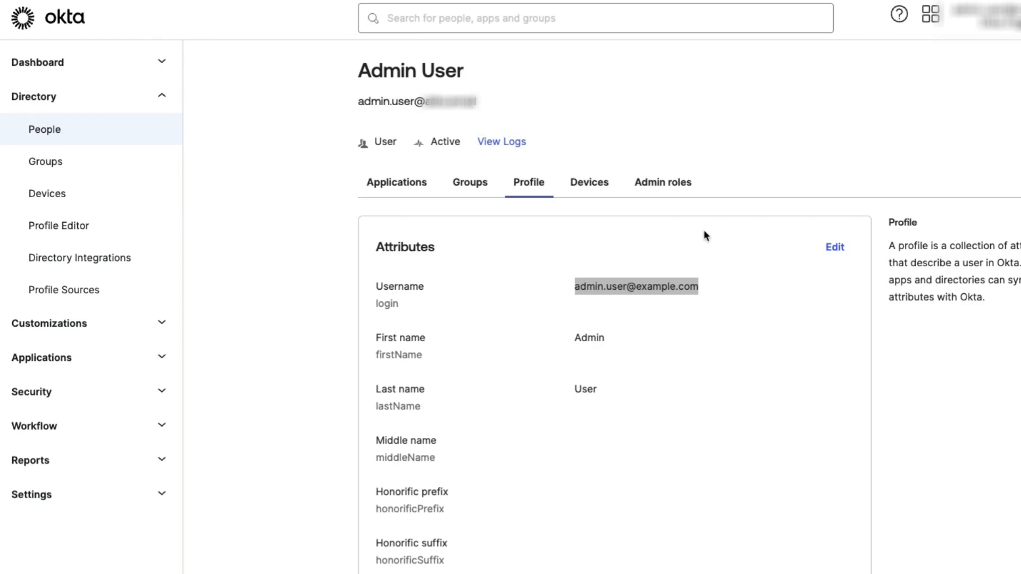